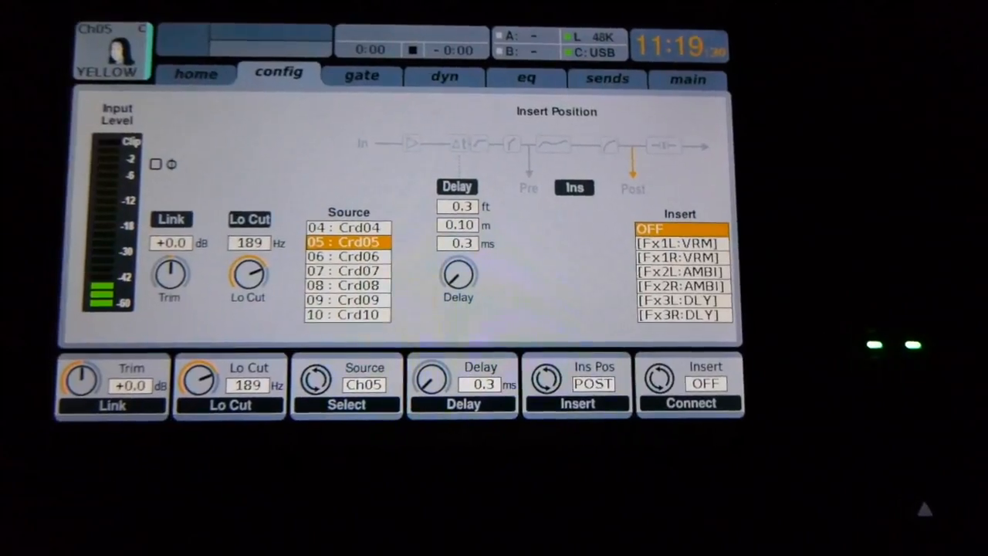
scroll(down, 3)
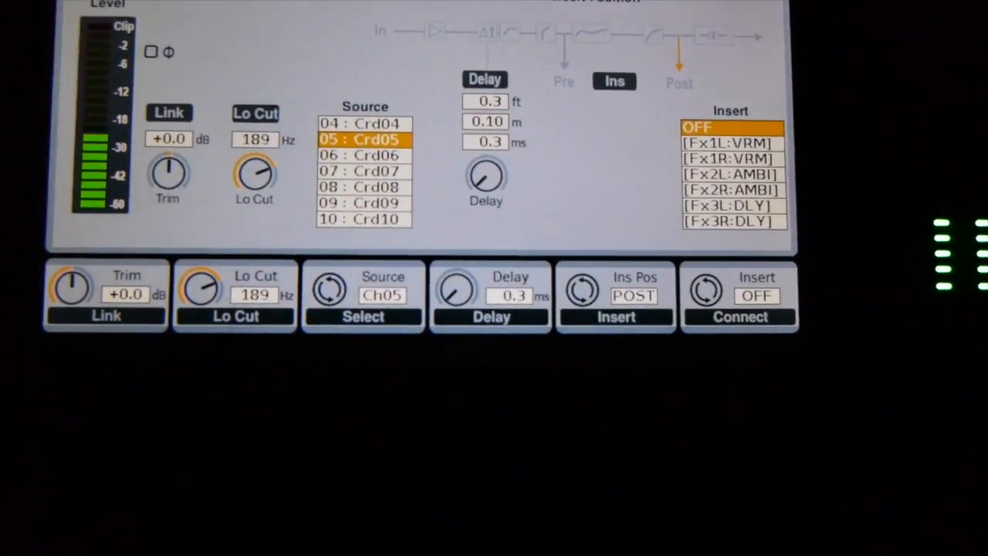